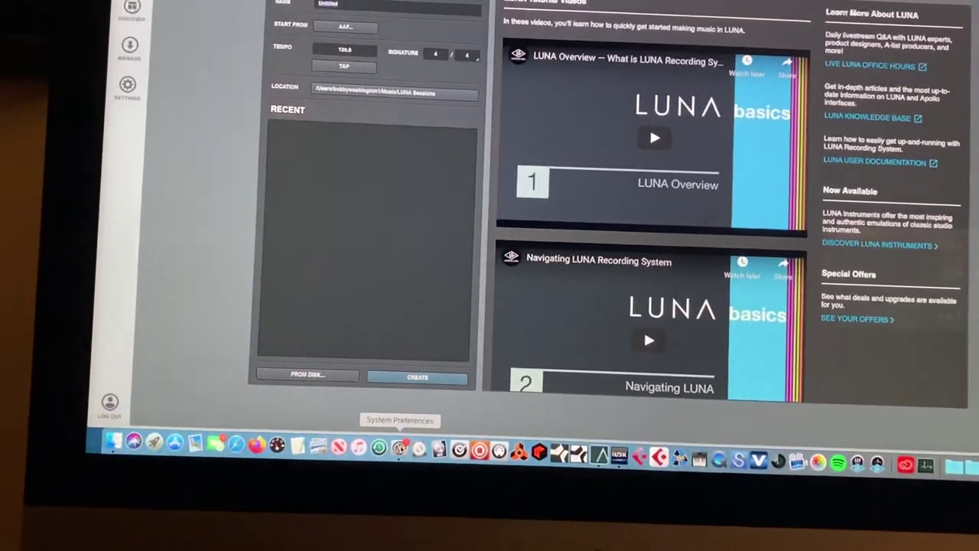
Launch System Preferences from the Dock over LUNA's new-session screen.
click(398, 447)
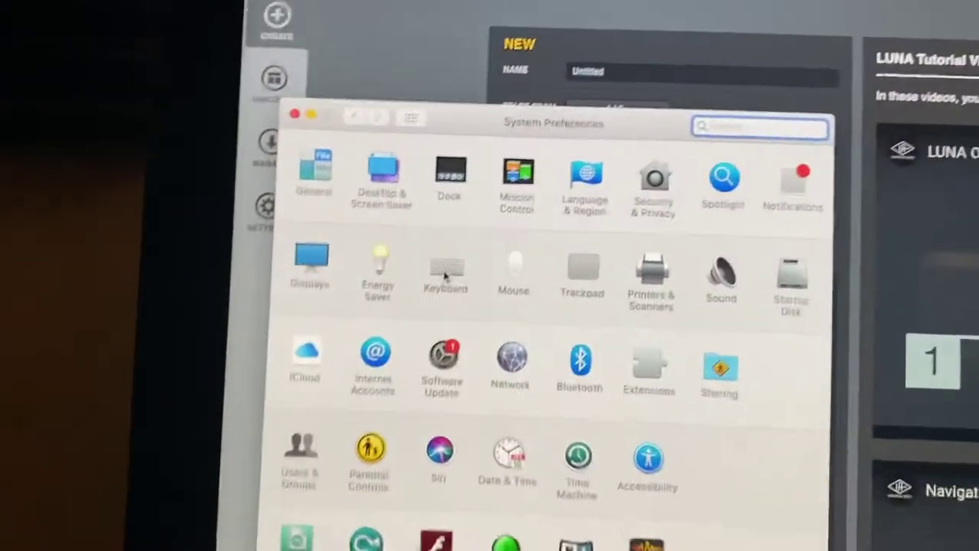
Show the Keyboard Shortcuts list with Spotlight's 'Show Spotlight search' set to Command-Space.
click(445, 263)
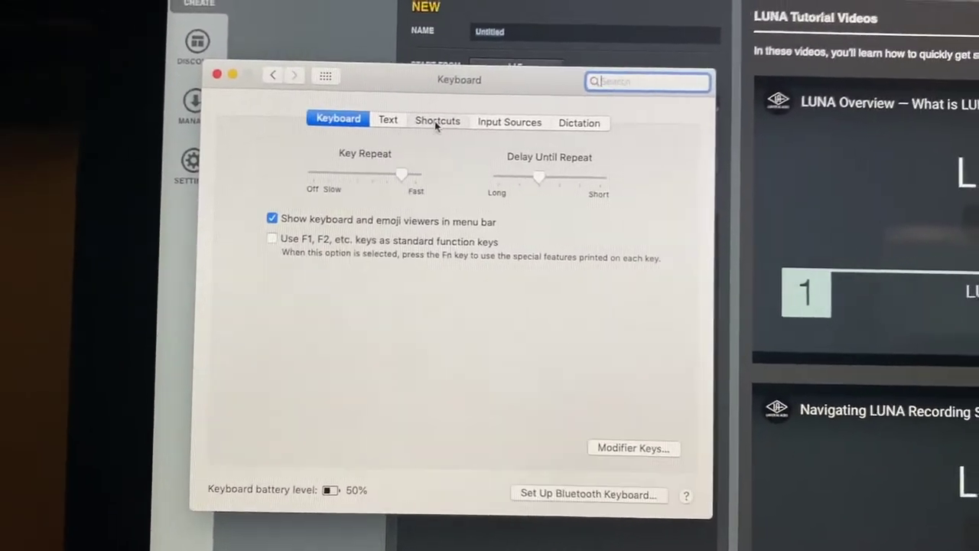
click(438, 121)
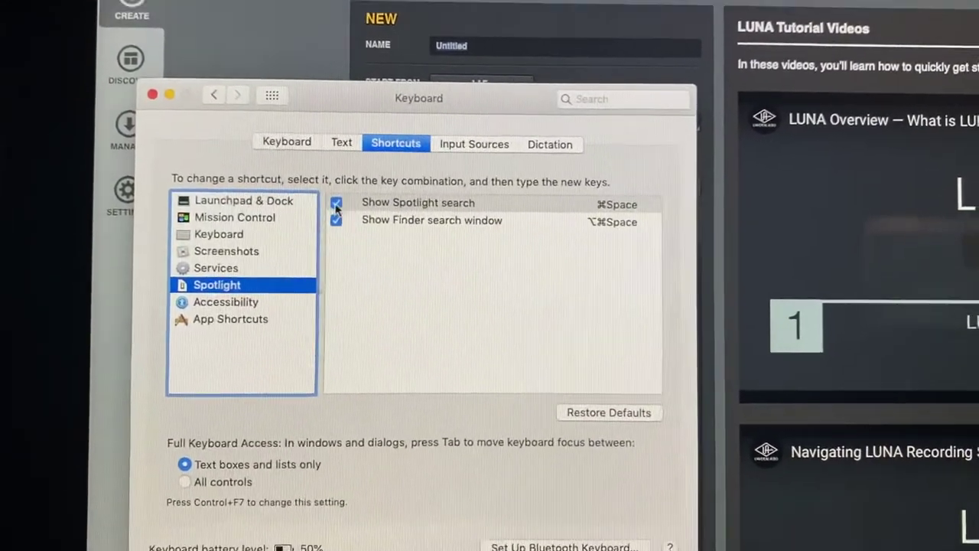
Turn off the 'Show Spotlight search' Command-Space shortcut and close System Preferences.
click(337, 207)
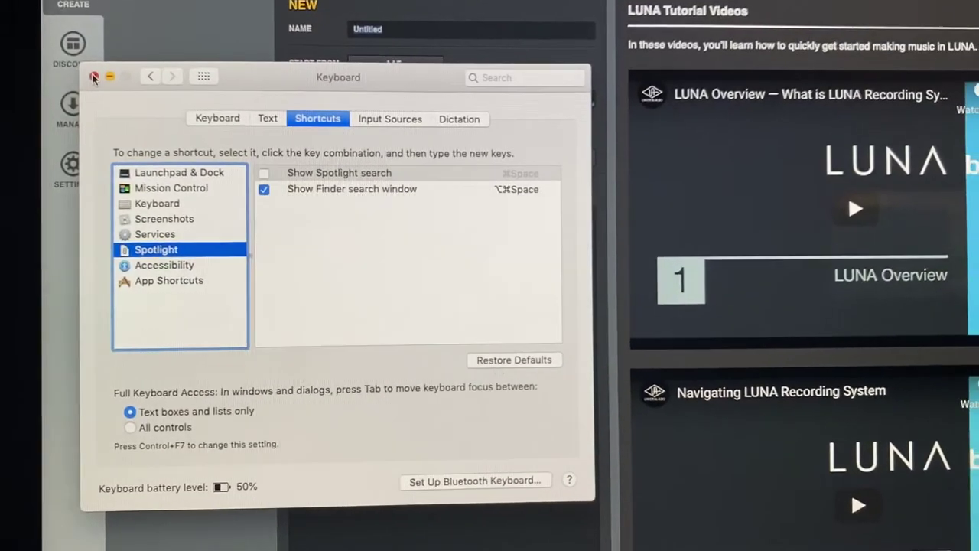
click(95, 76)
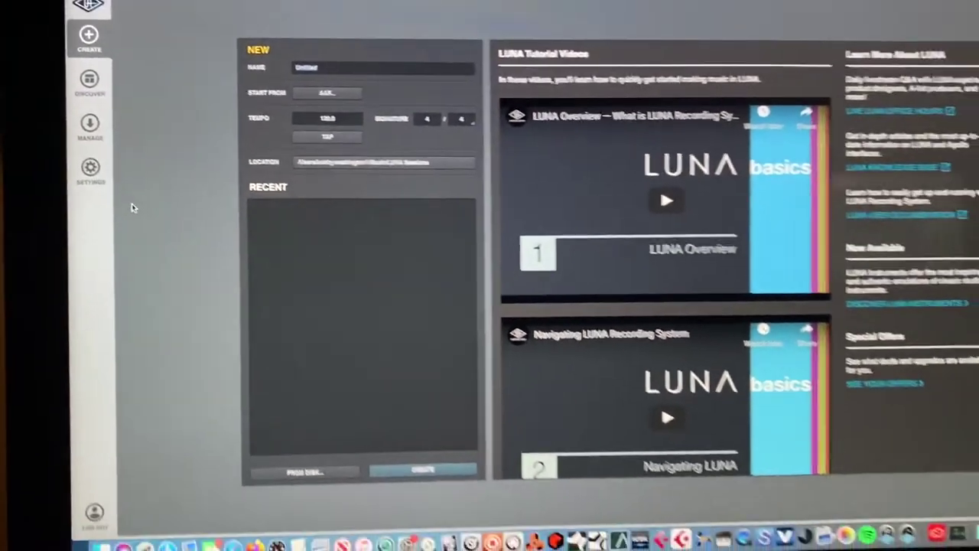